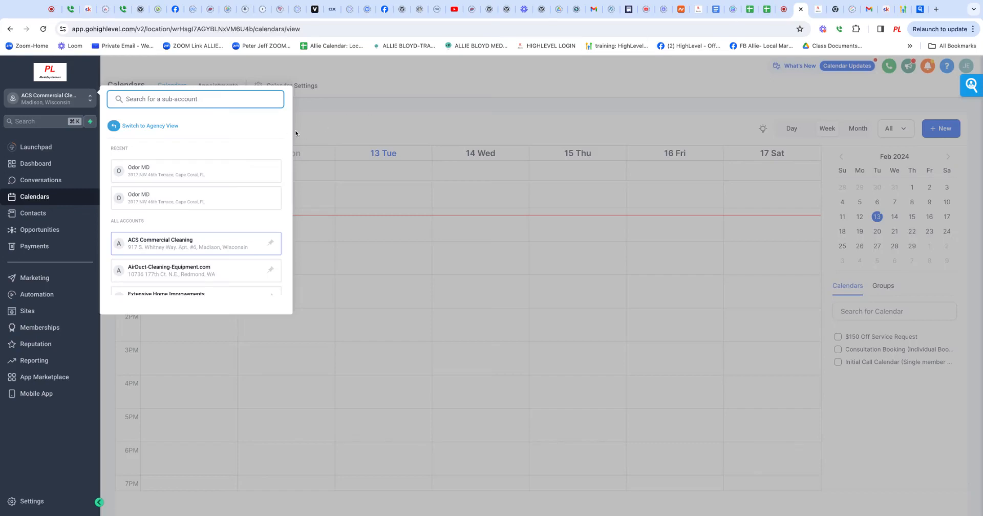
mouse_move(156, 122)
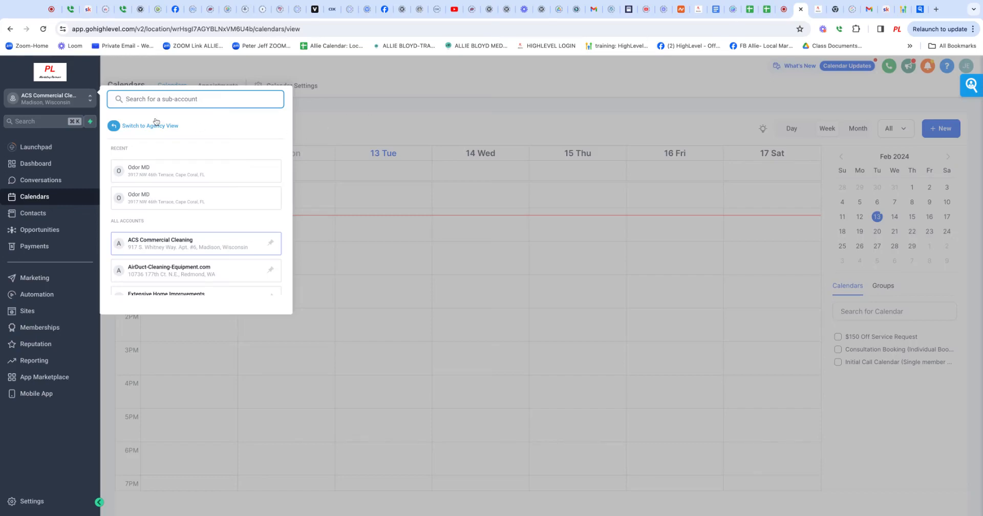
mouse_move(121, 233)
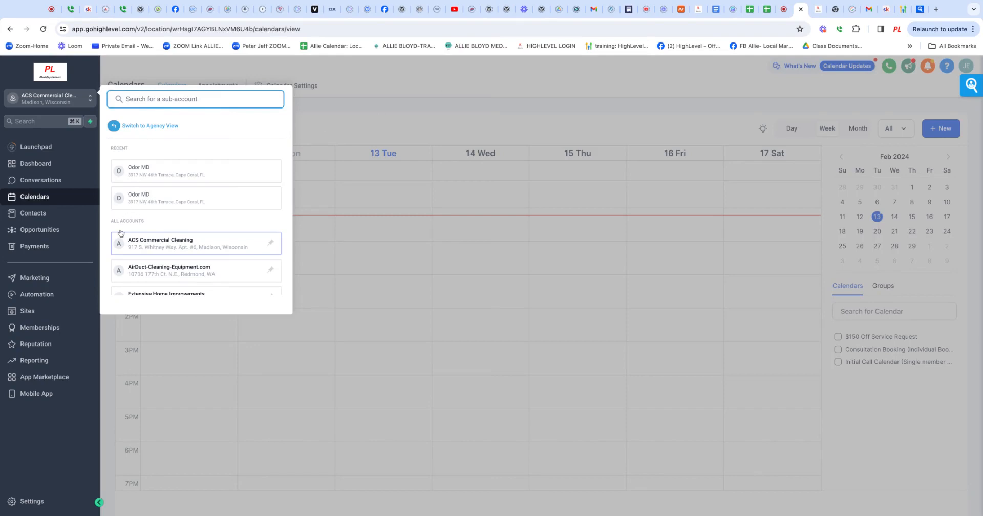
mouse_move(135, 237)
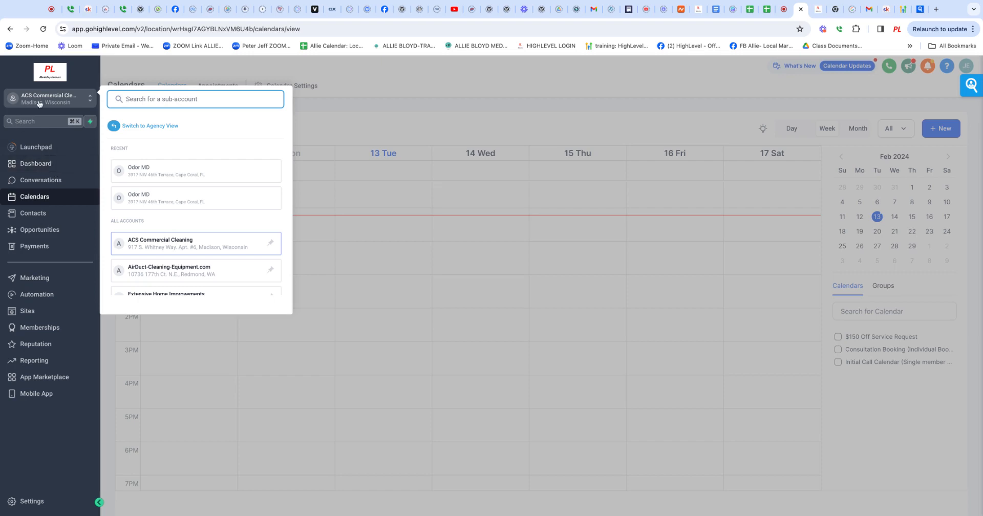
mouse_move(44, 149)
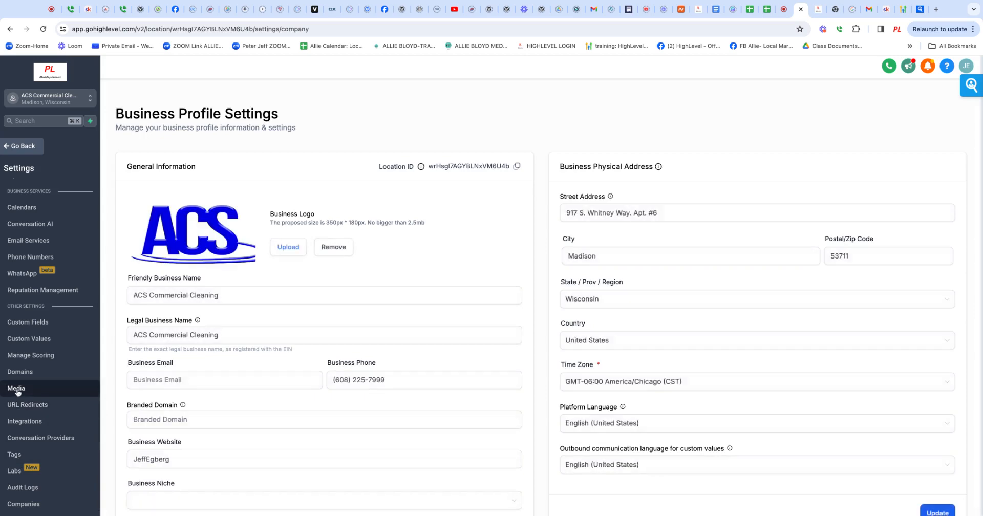
Go to Settings > Media and launch the sub-account's media library.
left_click(16, 388)
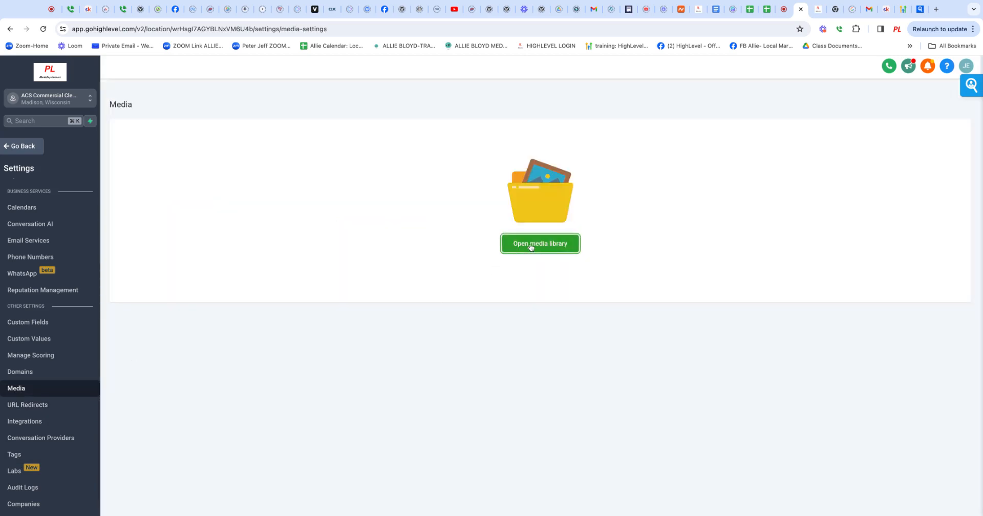
left_click(540, 244)
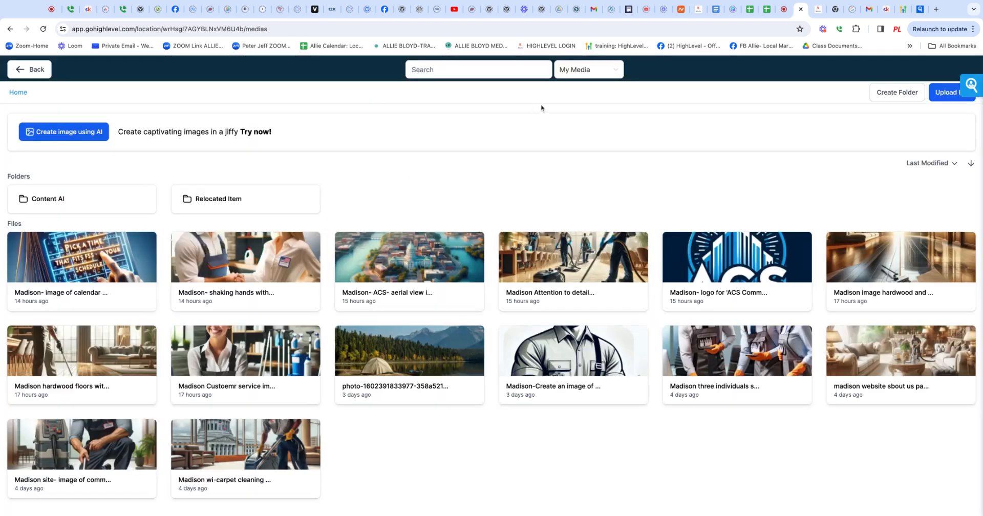
Switch the image source to Unsplash and search for 'fitness'.
left_click(587, 68)
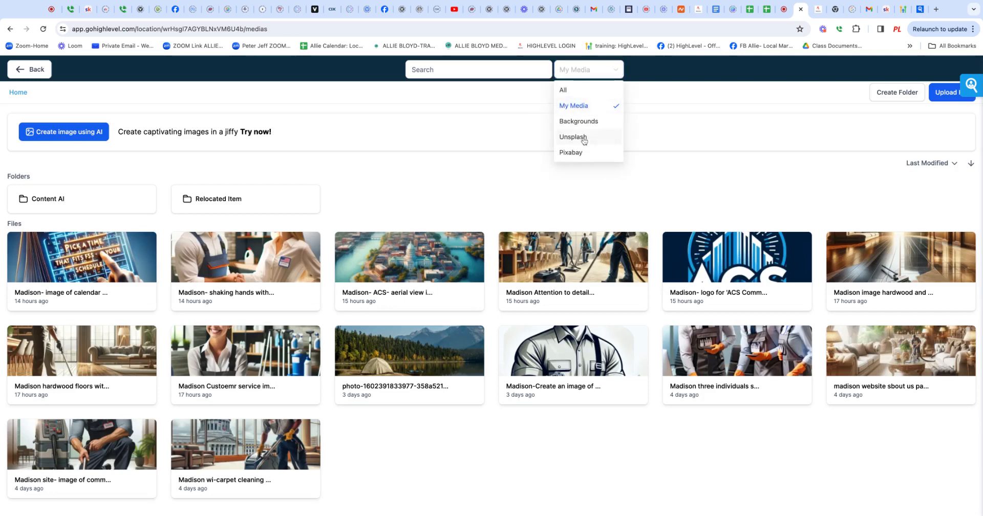
left_click(572, 138)
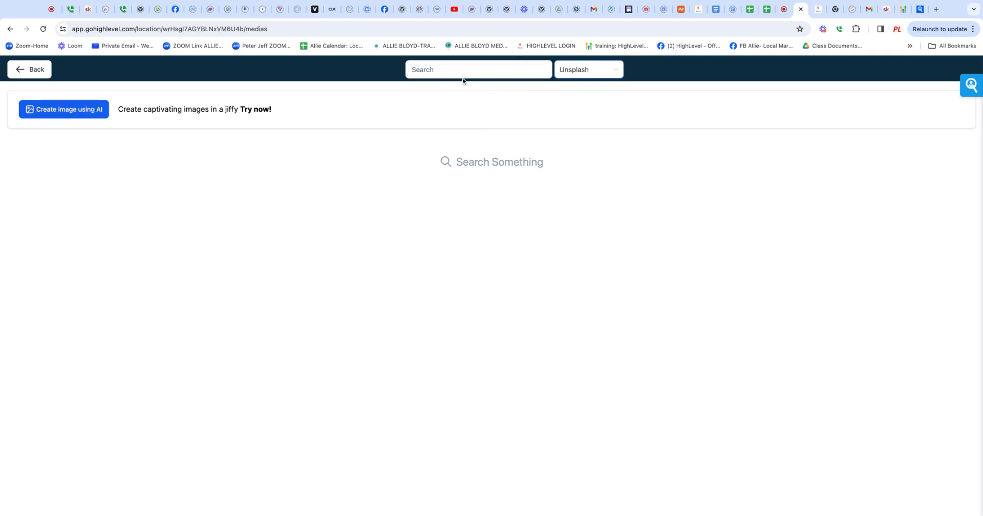
left_click(479, 69)
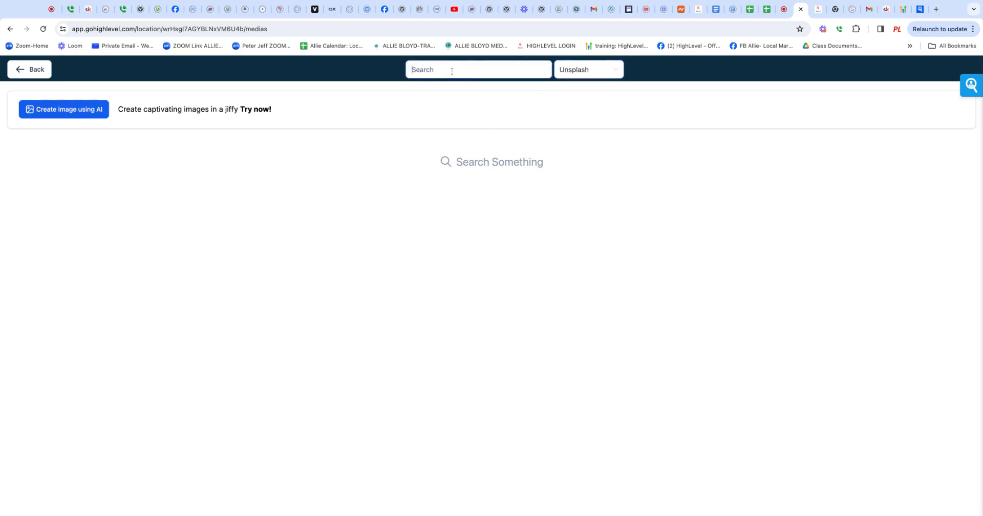
type("fitness")
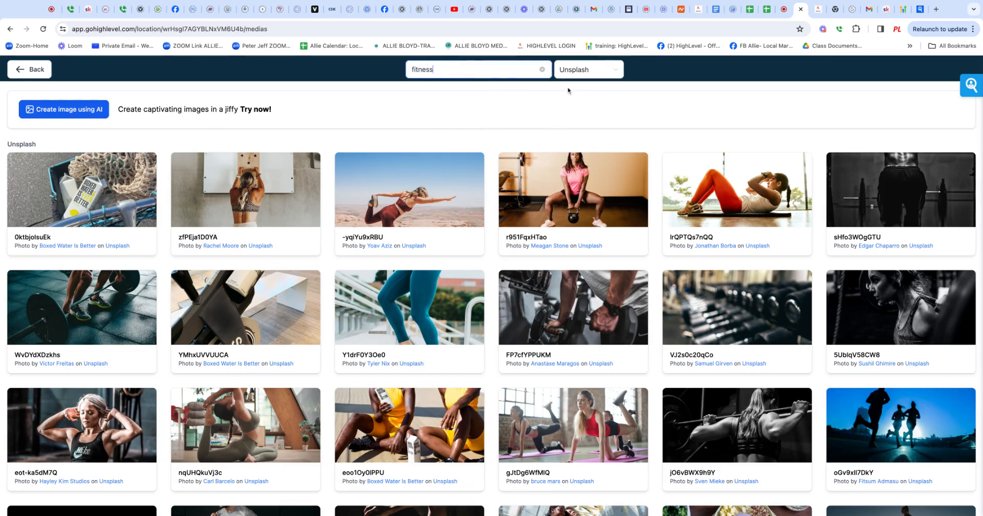
Replace the search term with 'cars' to show stock car photos.
left_click(542, 69)
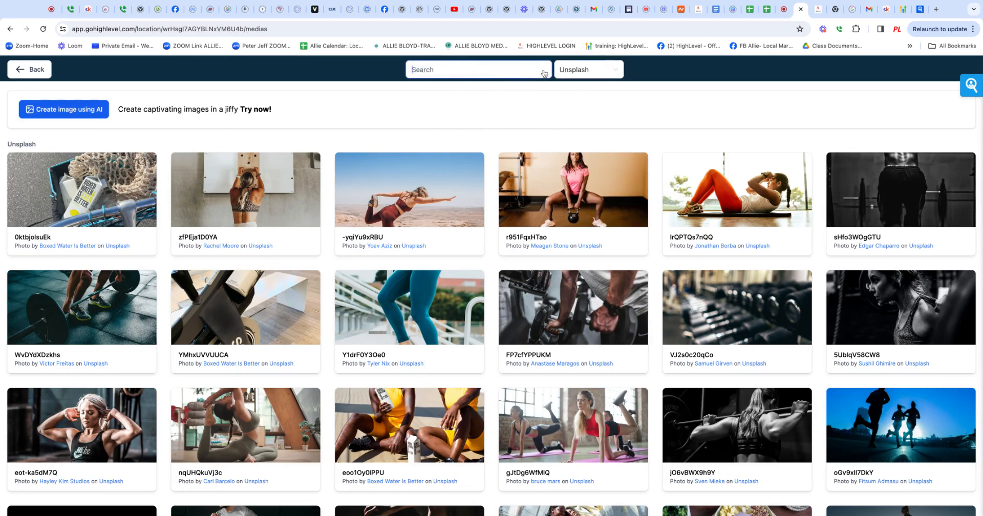
type("cars")
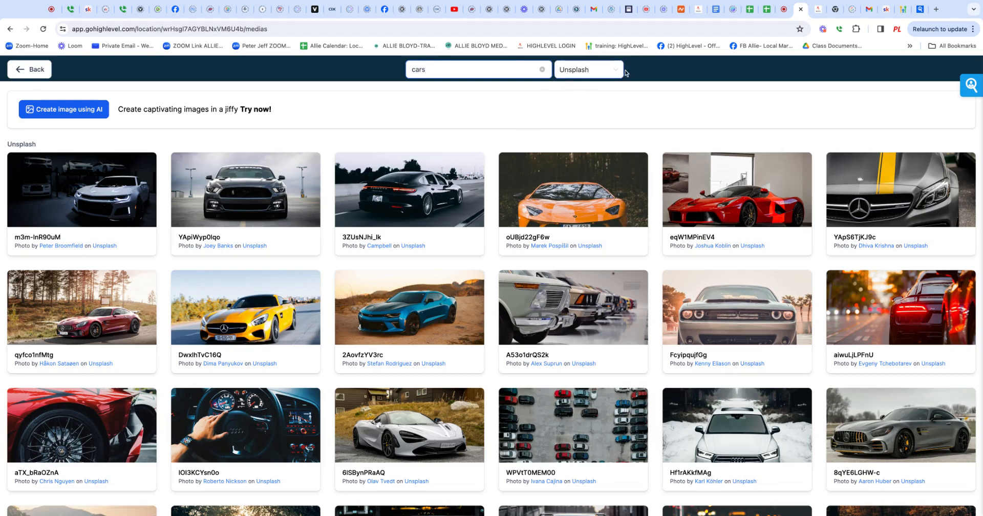
Switch the source to Pixabay, browse its car results, then clear the search.
left_click(588, 70)
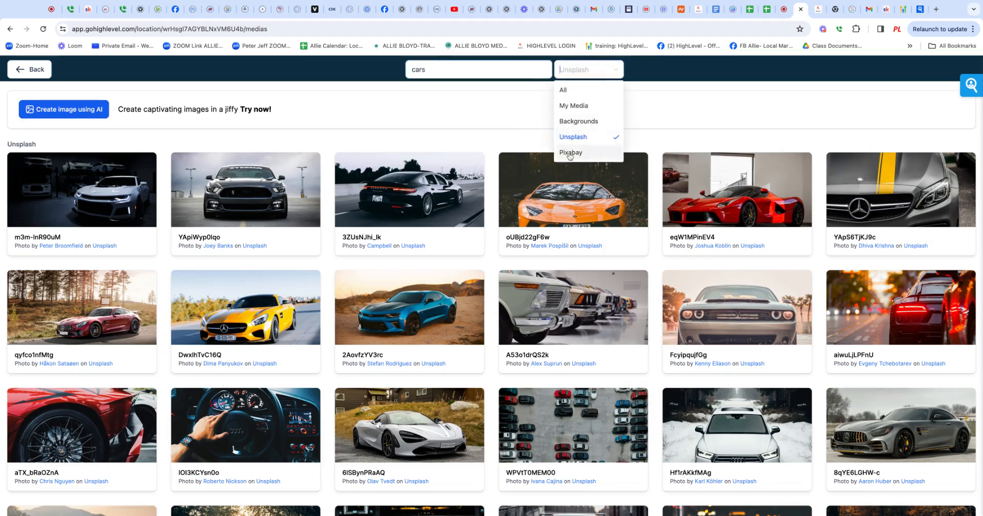
left_click(571, 152)
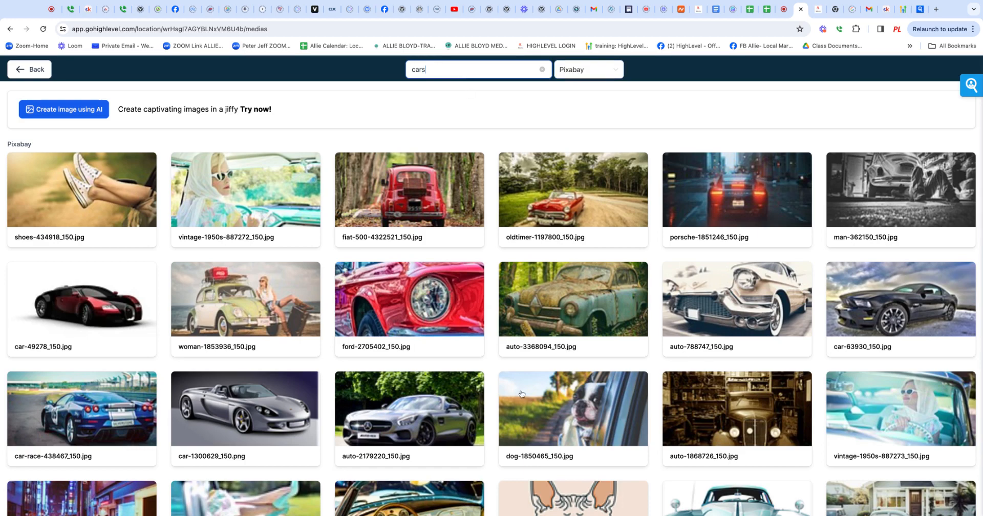
scroll("down", 3)
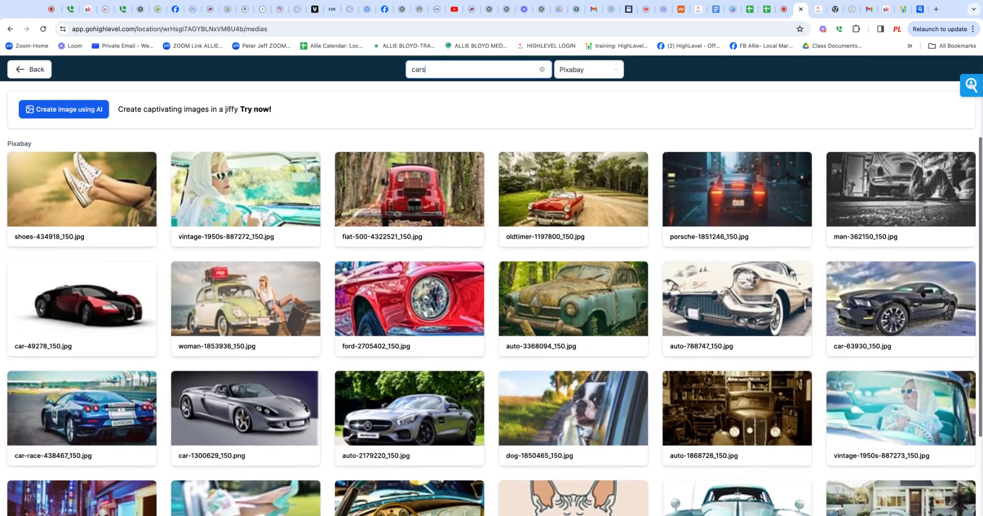
left_click(542, 69)
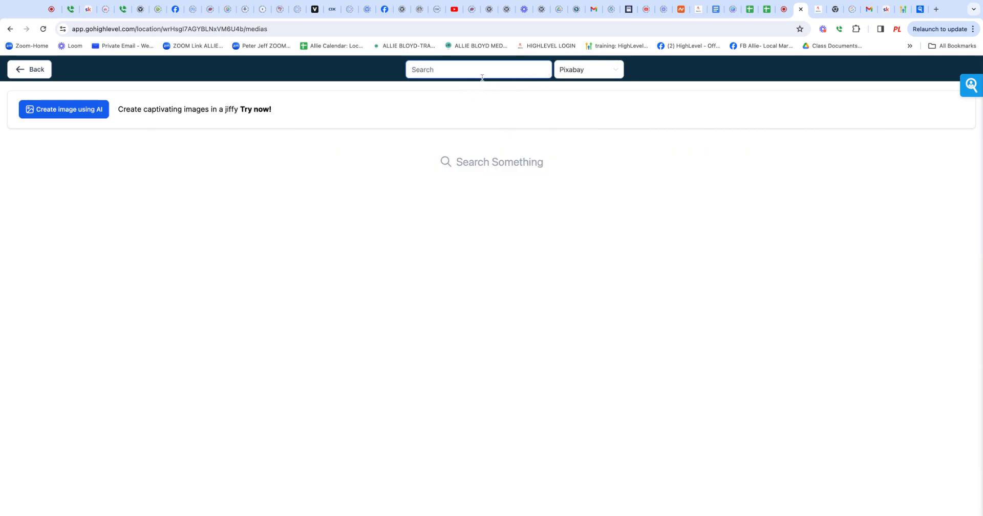